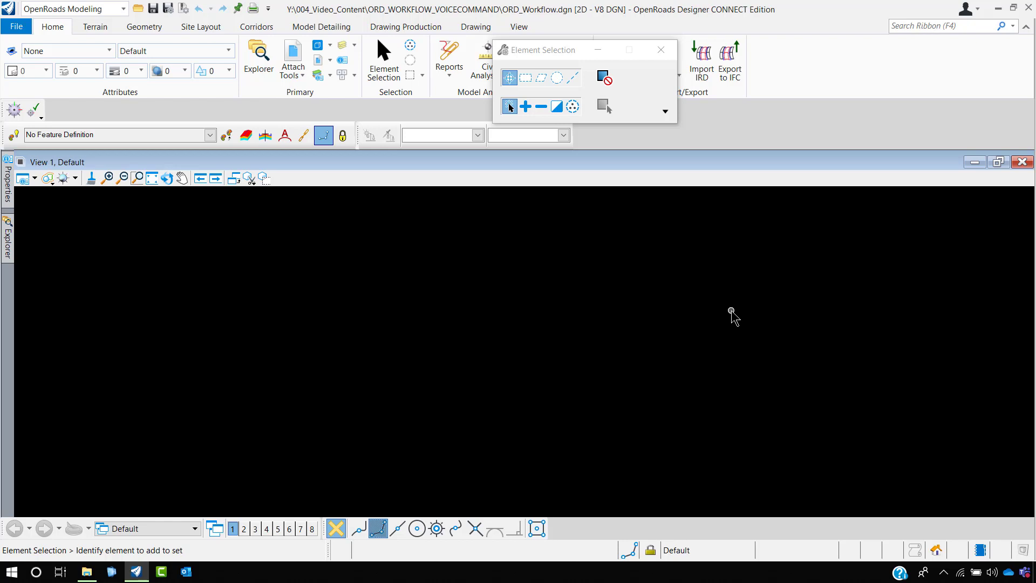
mouse_move(731, 315)
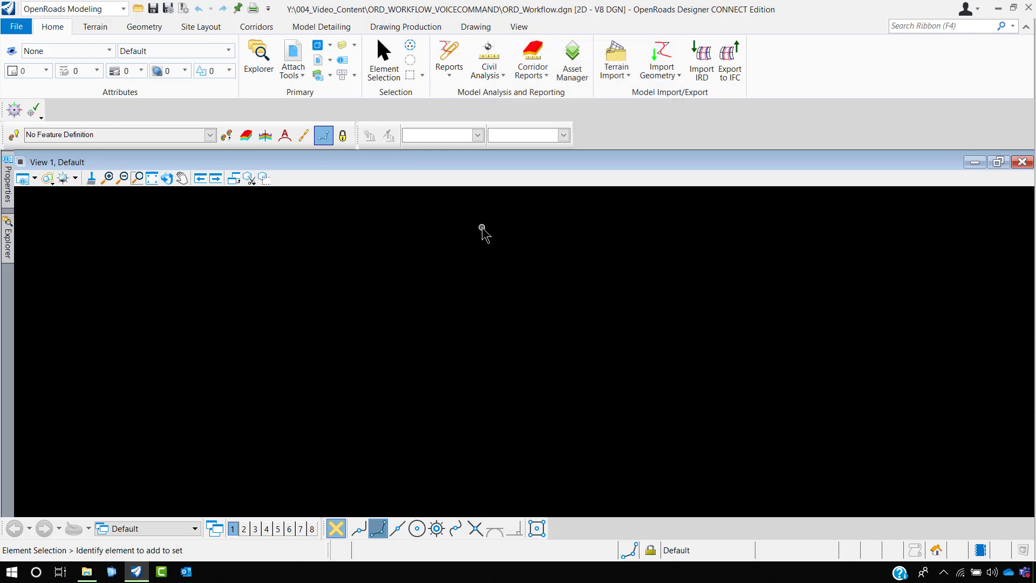
mouse_move(410, 202)
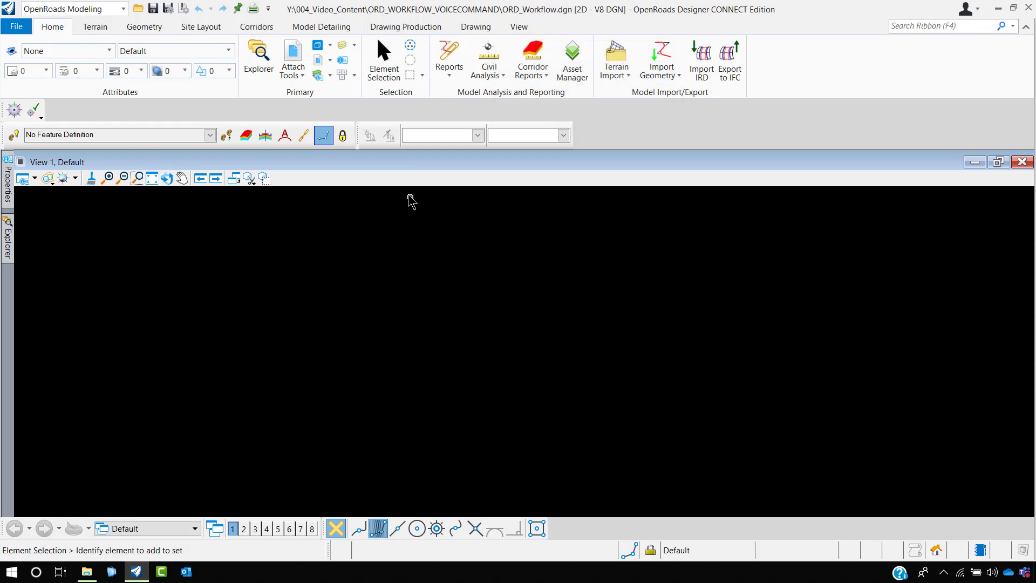
mouse_move(363, 111)
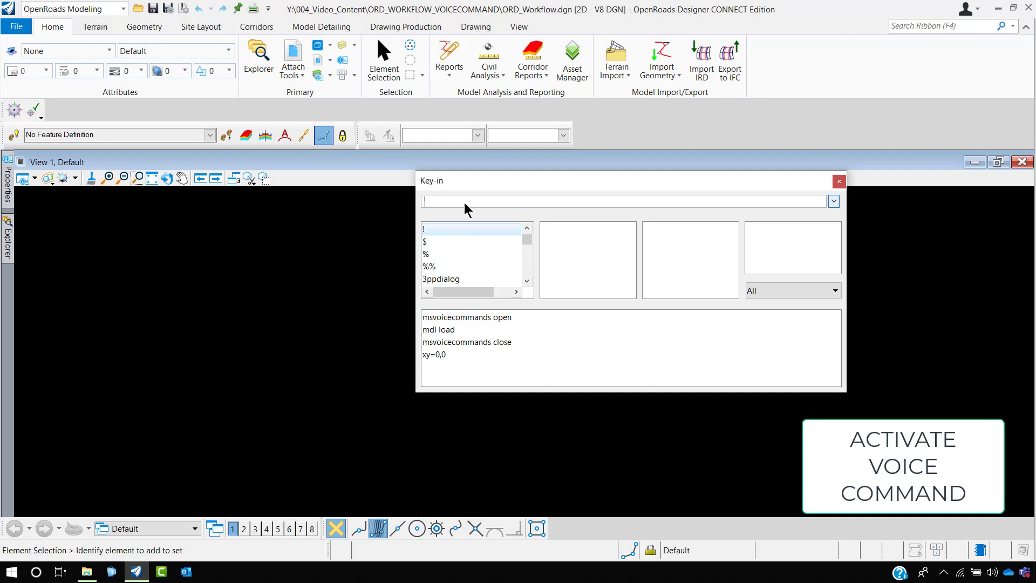
- Load the msvoicecommands add-in via mdl load so the Voice Command Console appears
type("mdl")
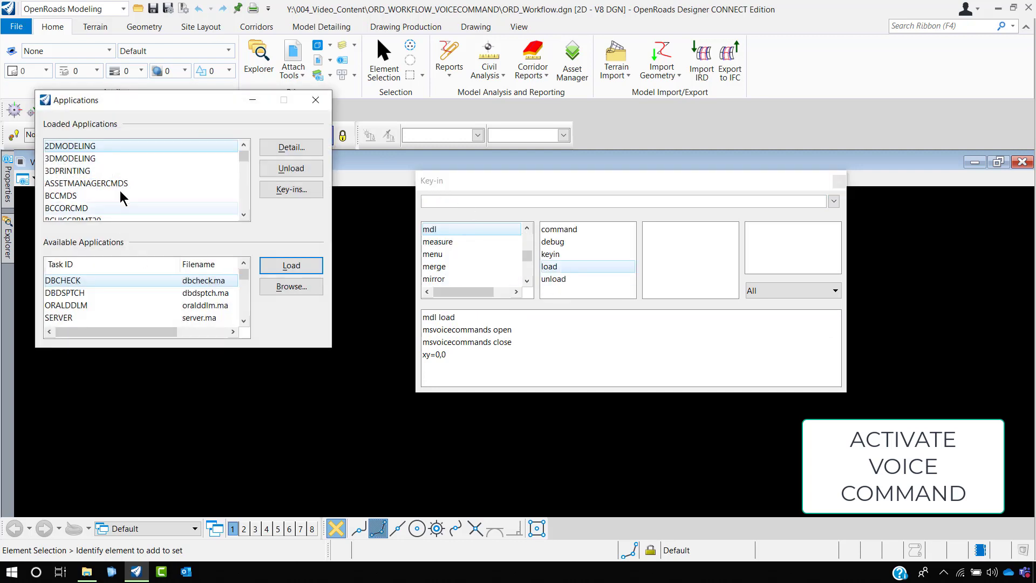
left_click(290, 286)
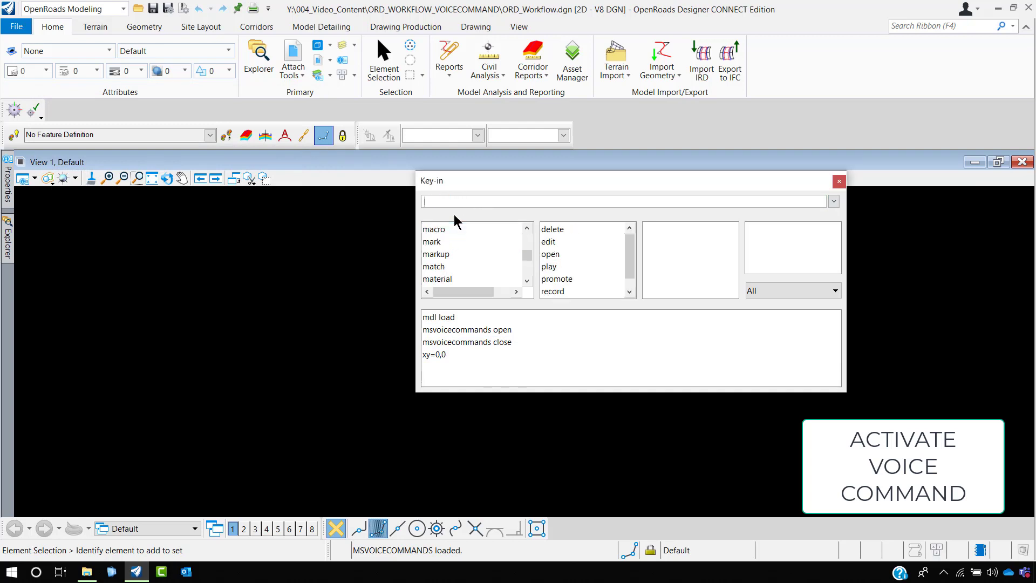
type("msvoicecommands")
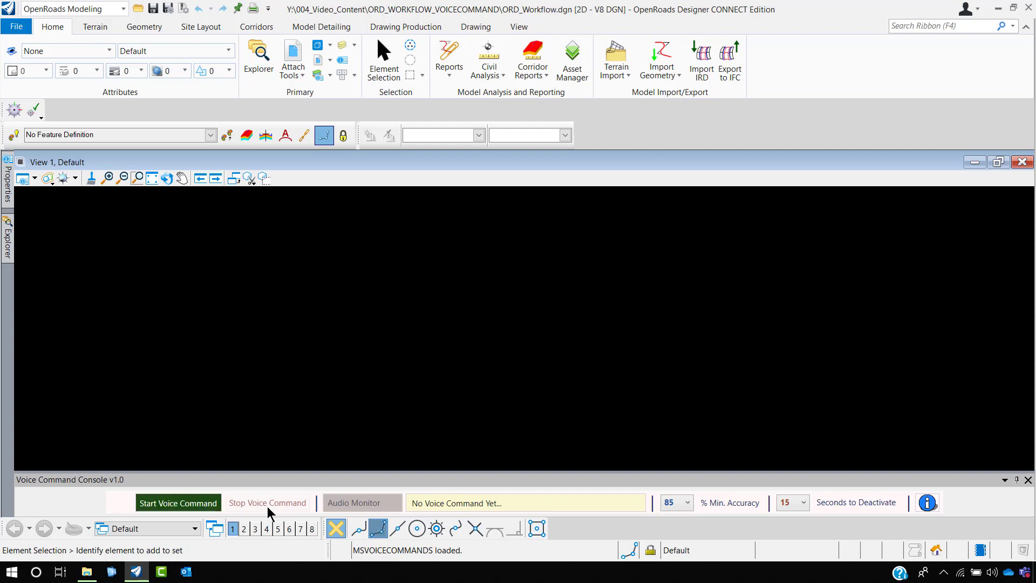
left_click(526, 503)
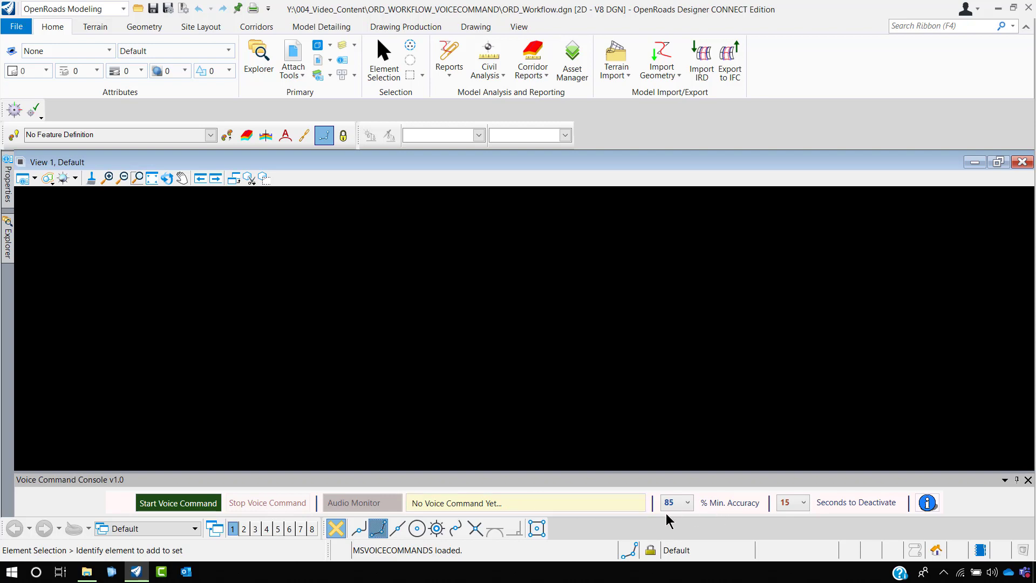
left_click(525, 502)
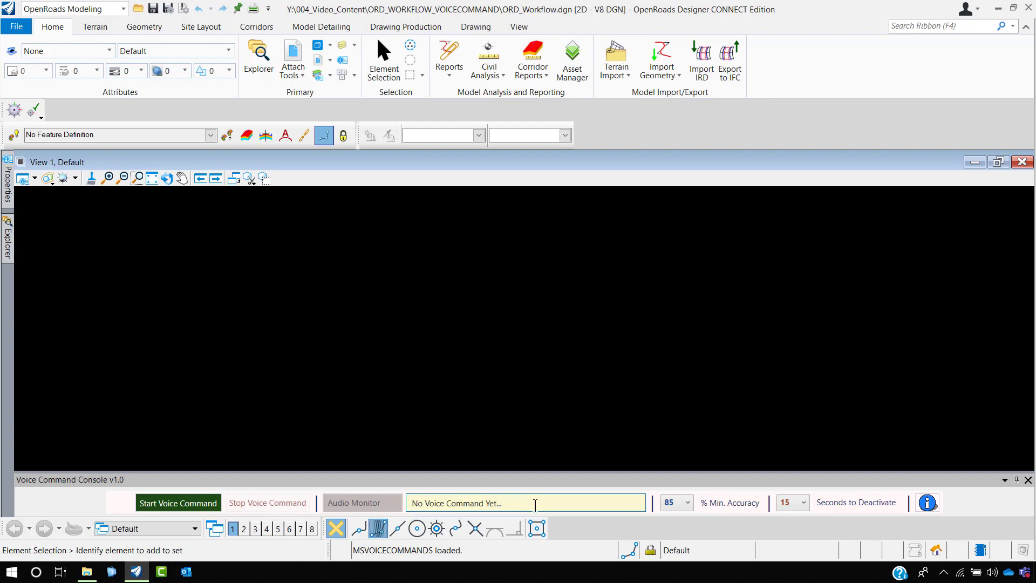
mouse_move(675, 503)
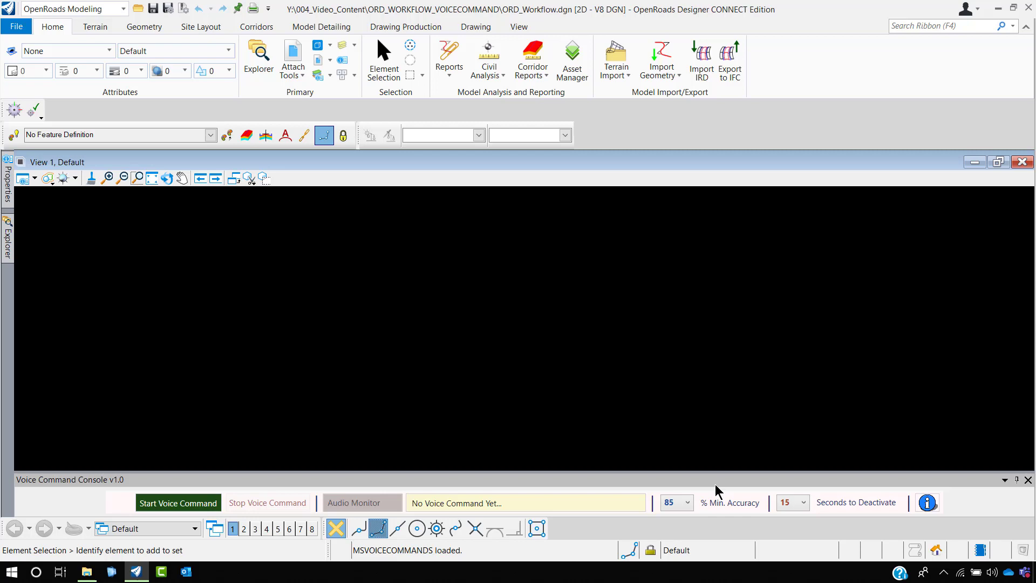
mouse_move(803, 507)
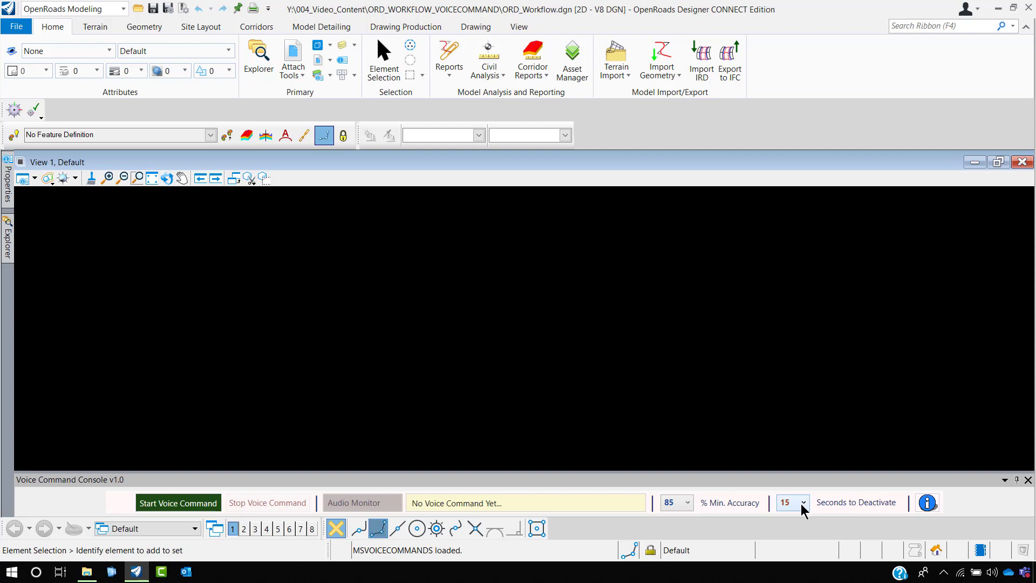
mouse_move(910, 512)
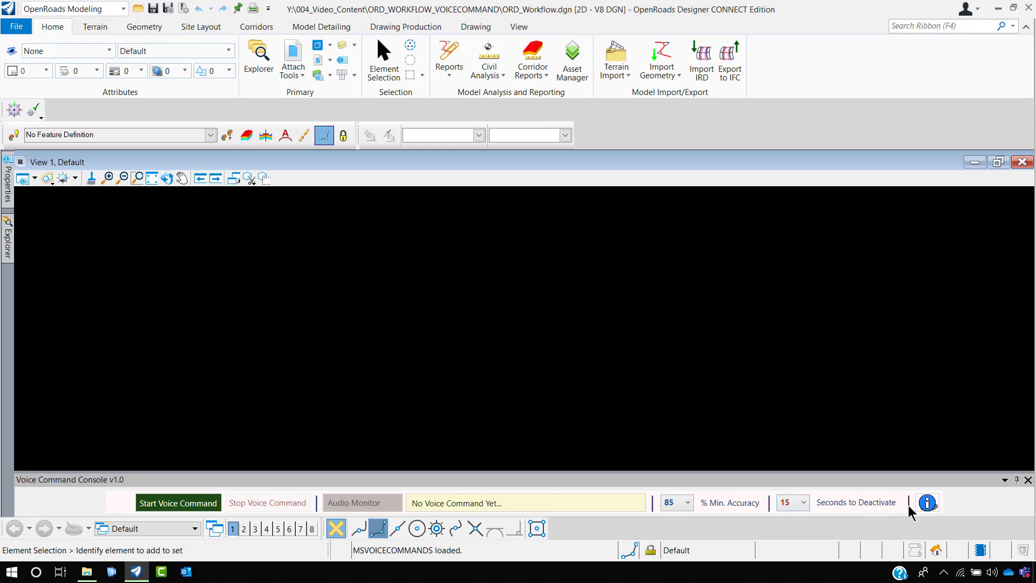
mouse_move(927, 502)
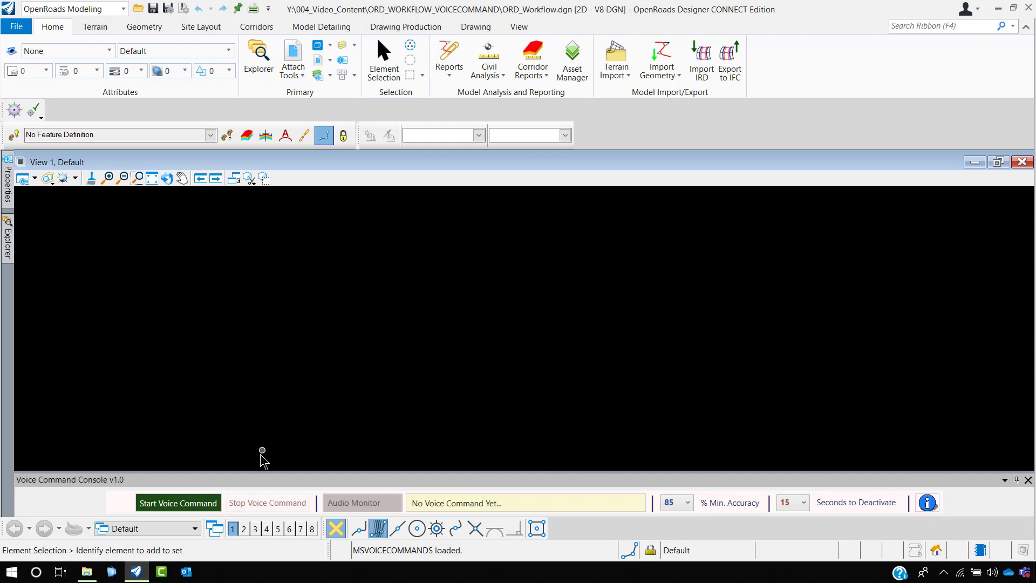
left_click(177, 502)
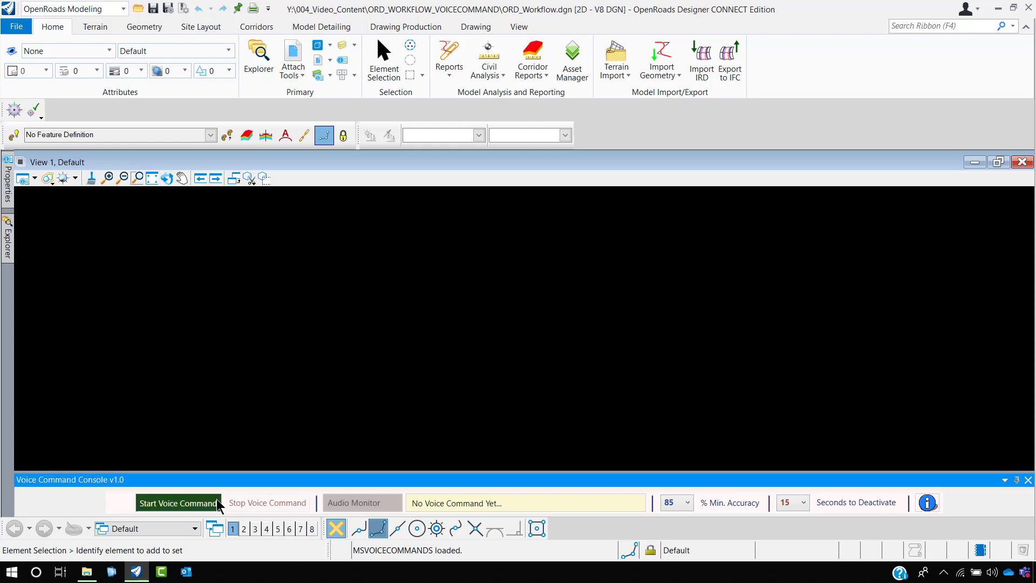
- Start voice command listening in English and accept creation of the default command files
left_click(178, 502)
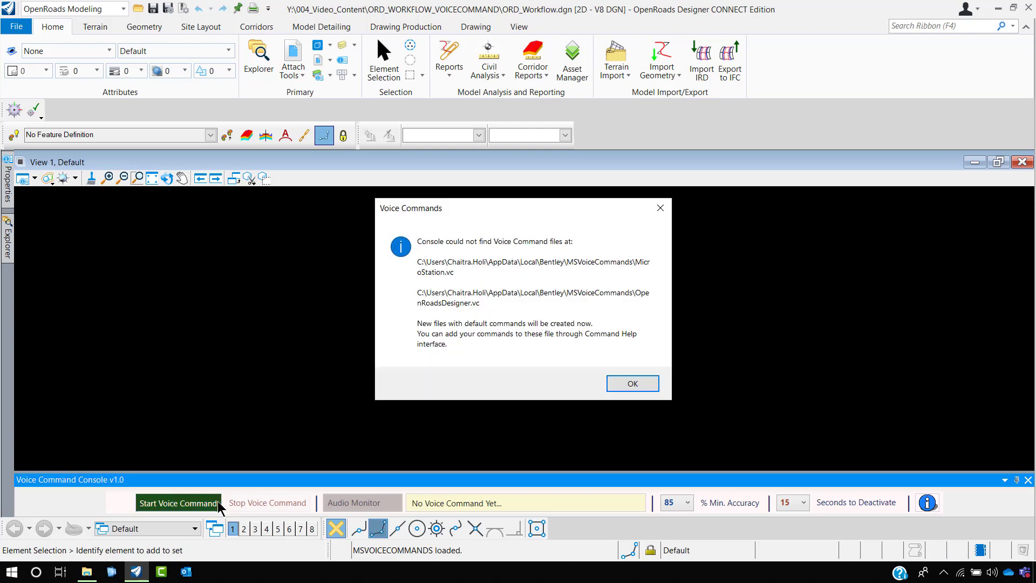
mouse_move(631, 304)
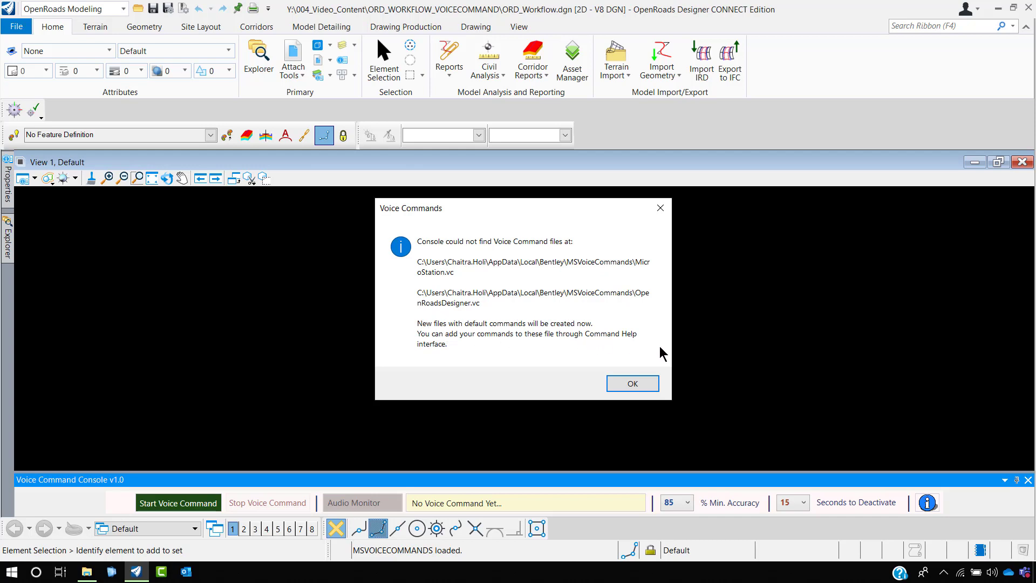
left_click(631, 383)
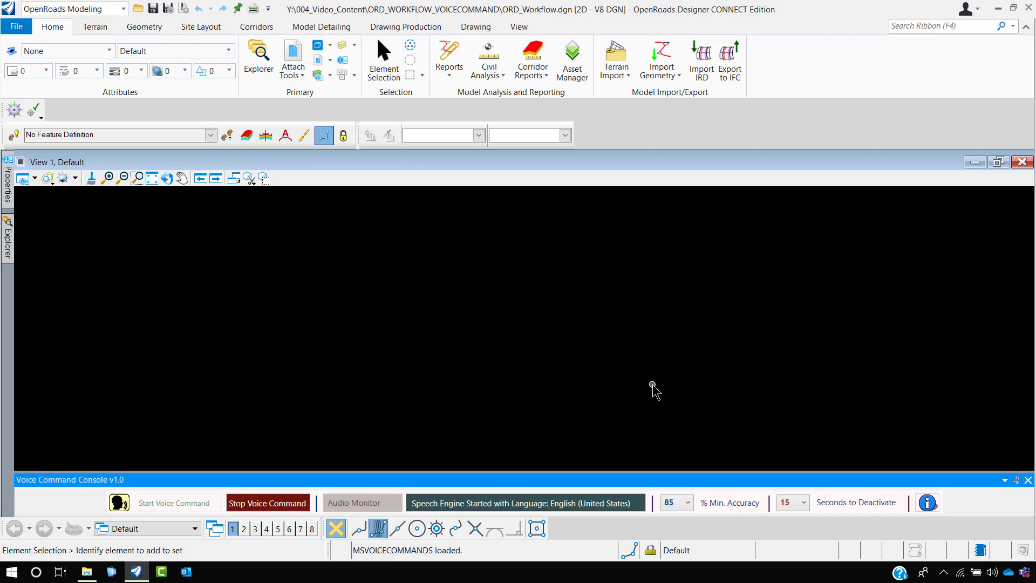
mouse_move(629, 386)
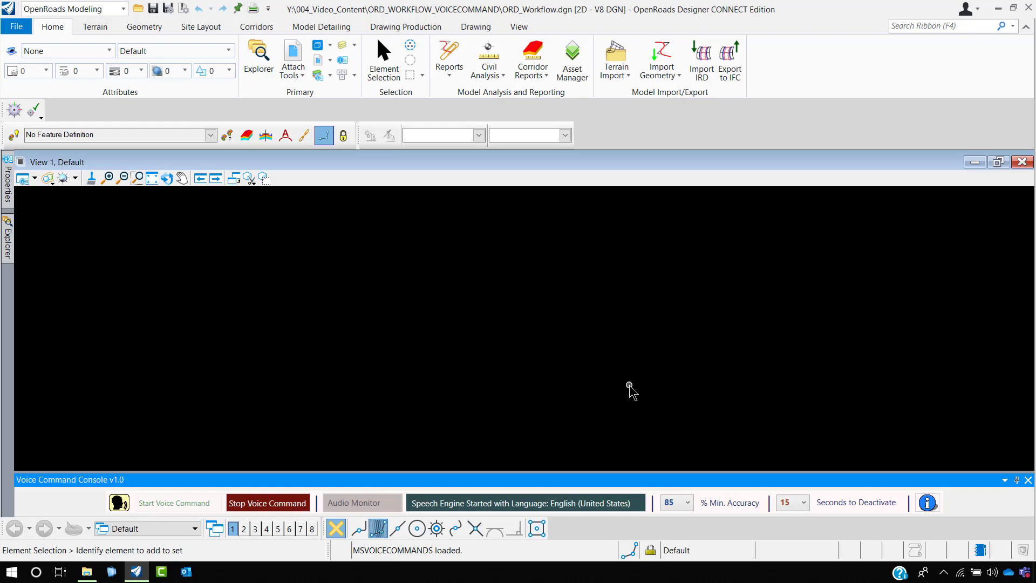
left_click(926, 502)
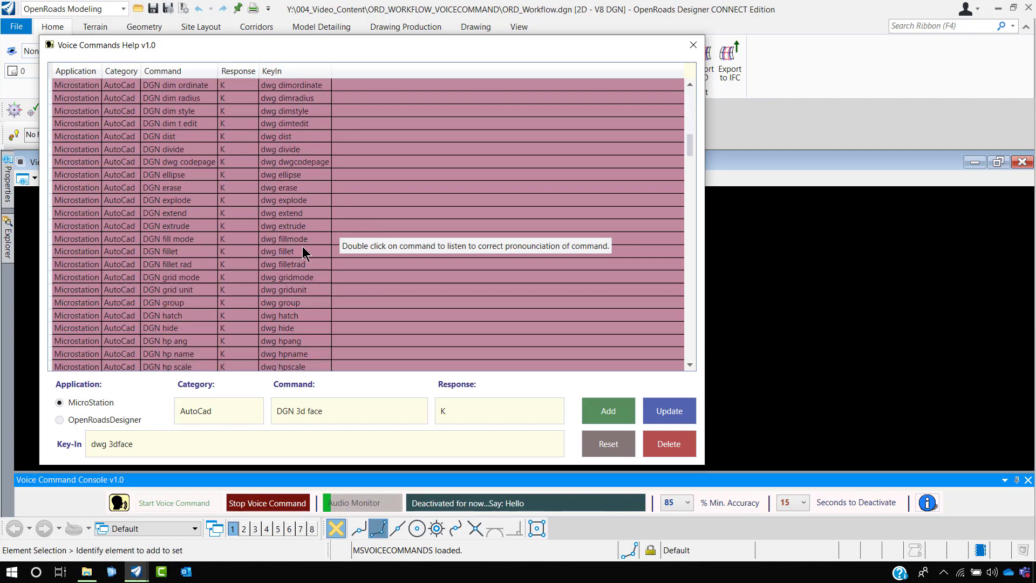
- Scroll the Voice Commands Help list down to the OpenRoadsDesigner Workflow commands
scroll("down", 3)
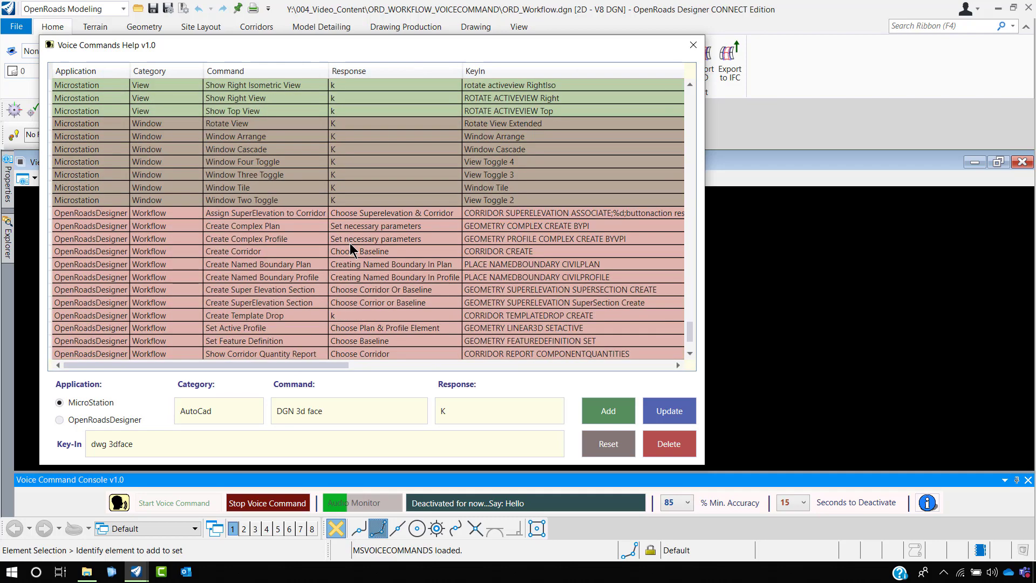
scroll("down", 3)
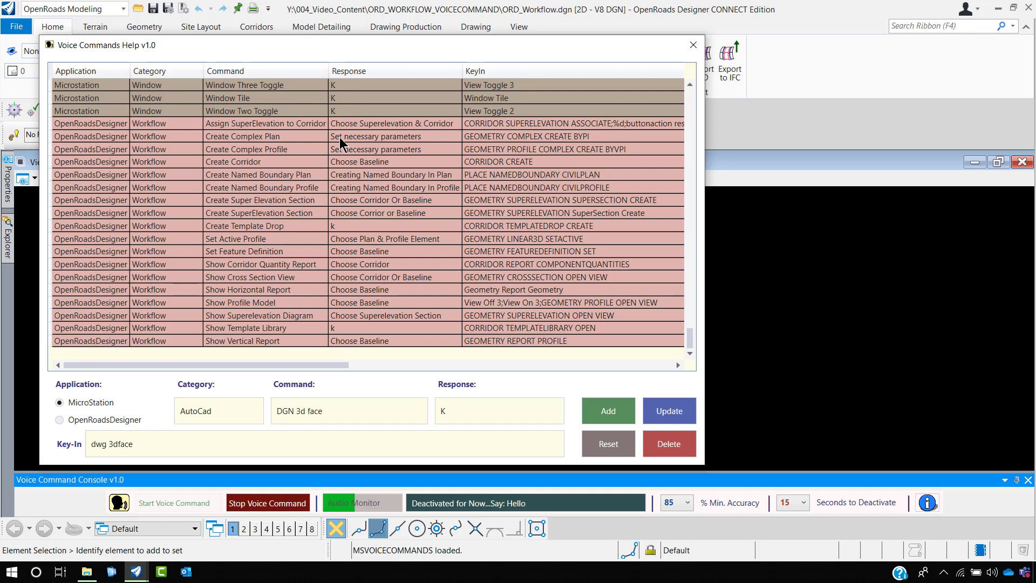
mouse_move(318, 288)
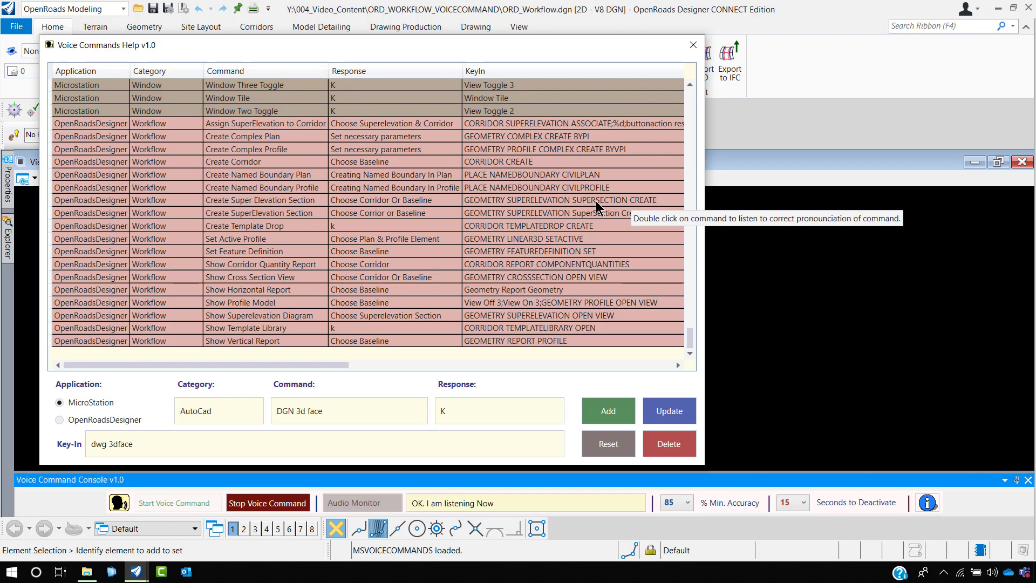
left_click(692, 44)
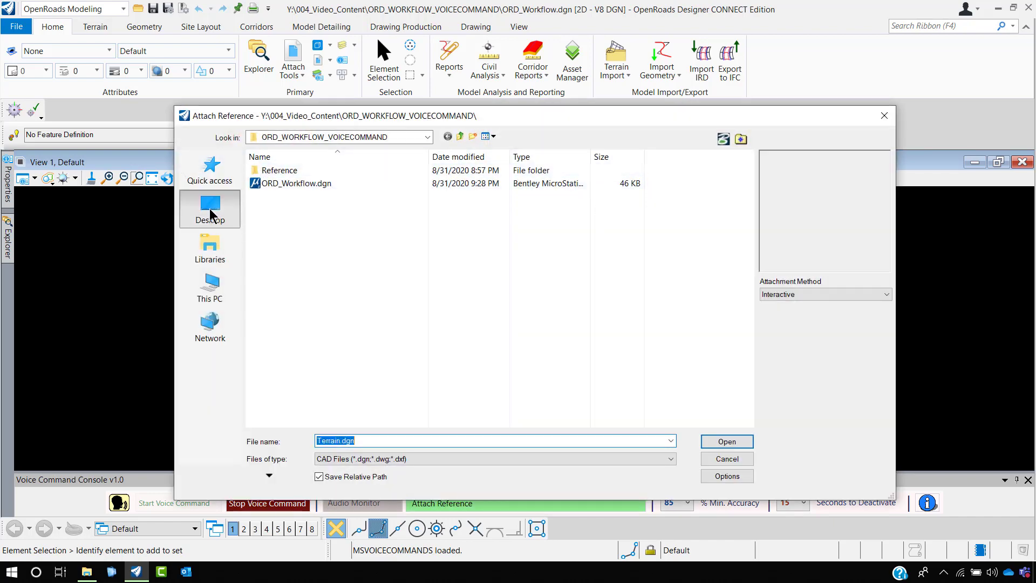
- Attach Survey.dgn and Terrain.dgn from the Reference folder as references
double_click(279, 170)
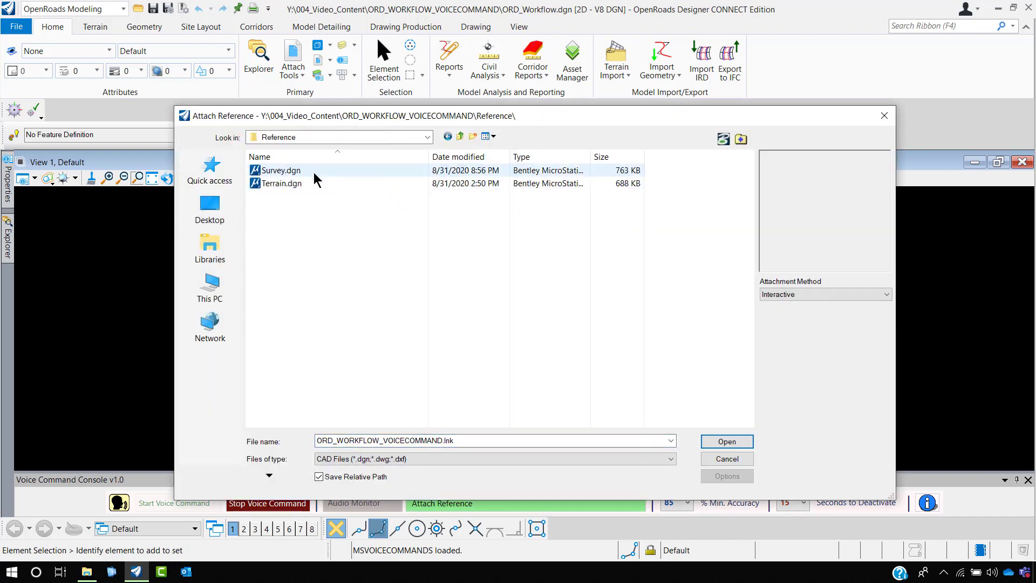
left_click(281, 184)
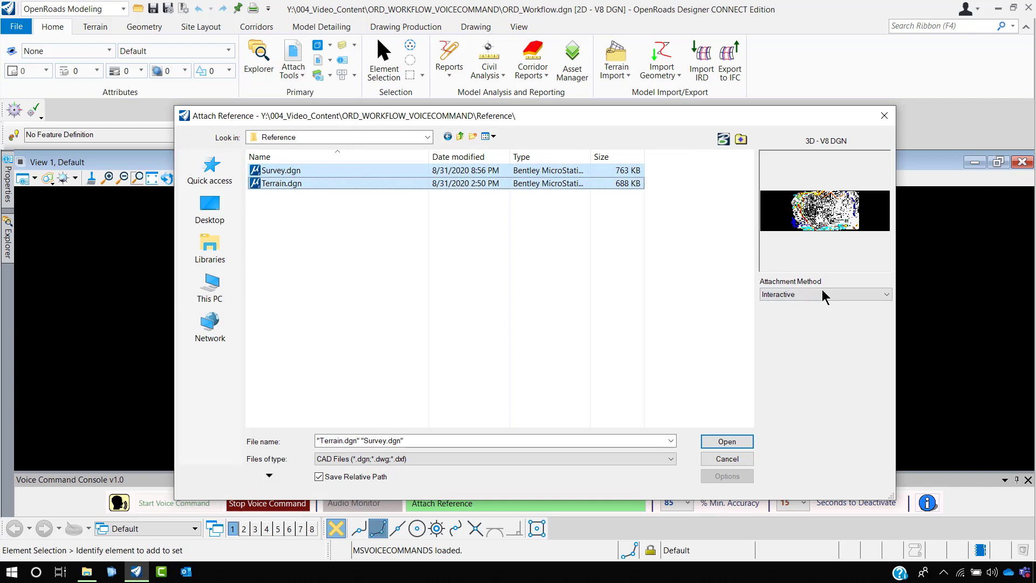
left_click(725, 441)
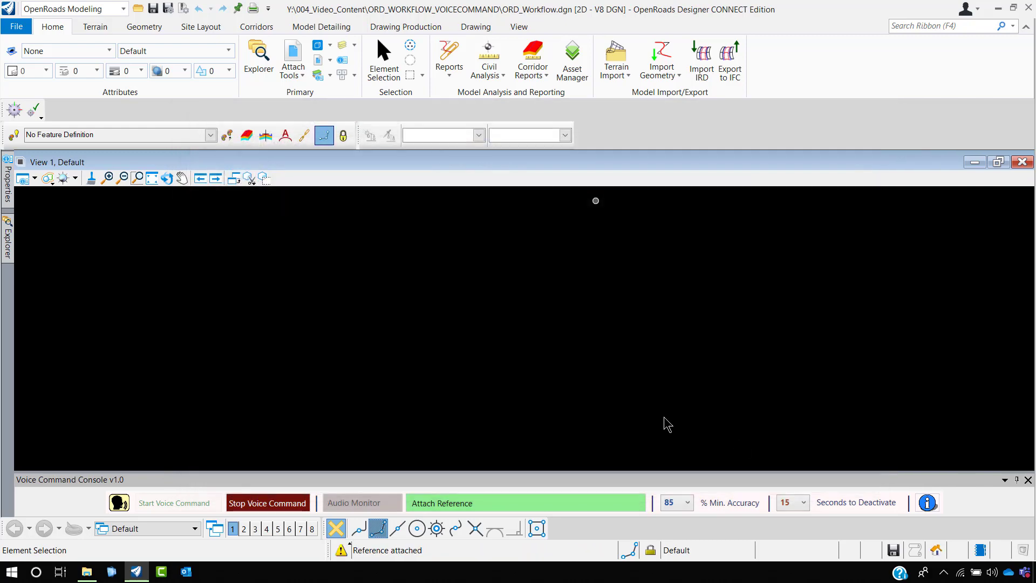
left_click(383, 60)
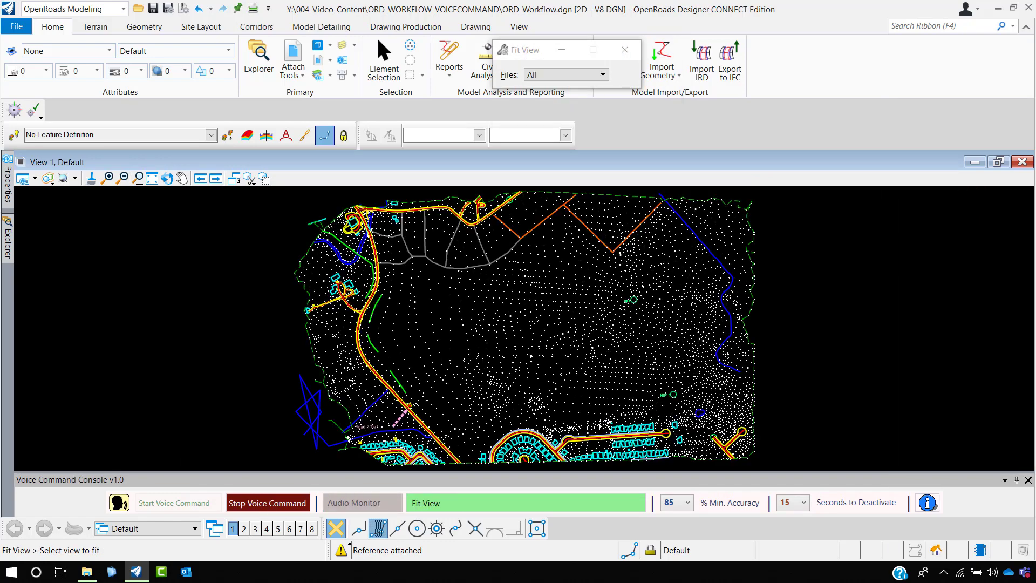
- Fit all attached survey and terrain content into View 1
left_click(361, 502)
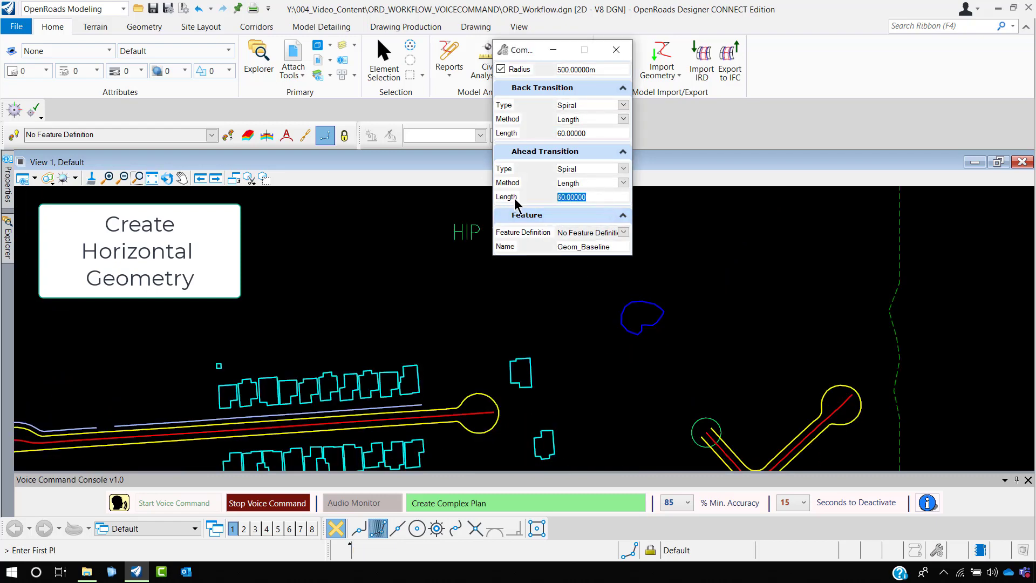
- Draw the Geom_Baseline alignment by PI with 50 m spirals and 500/350 m curve radii
type("5")
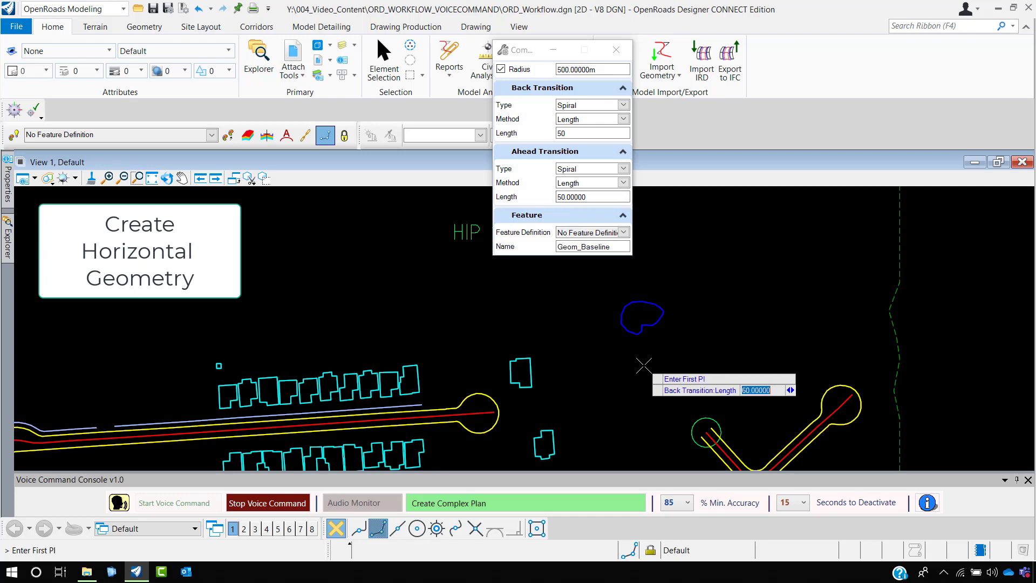
type("50")
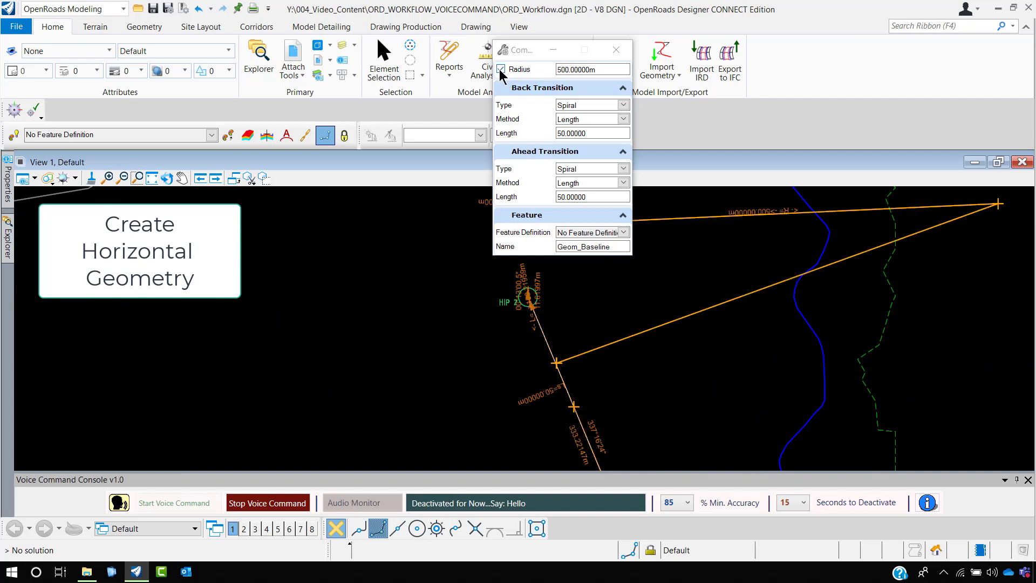
left_click(502, 69)
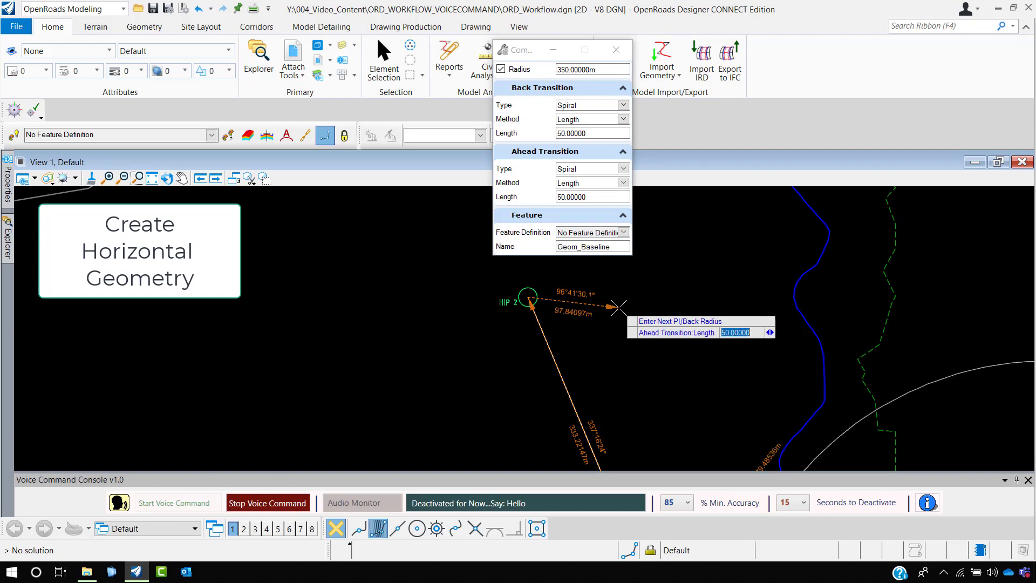
type("40.00000")
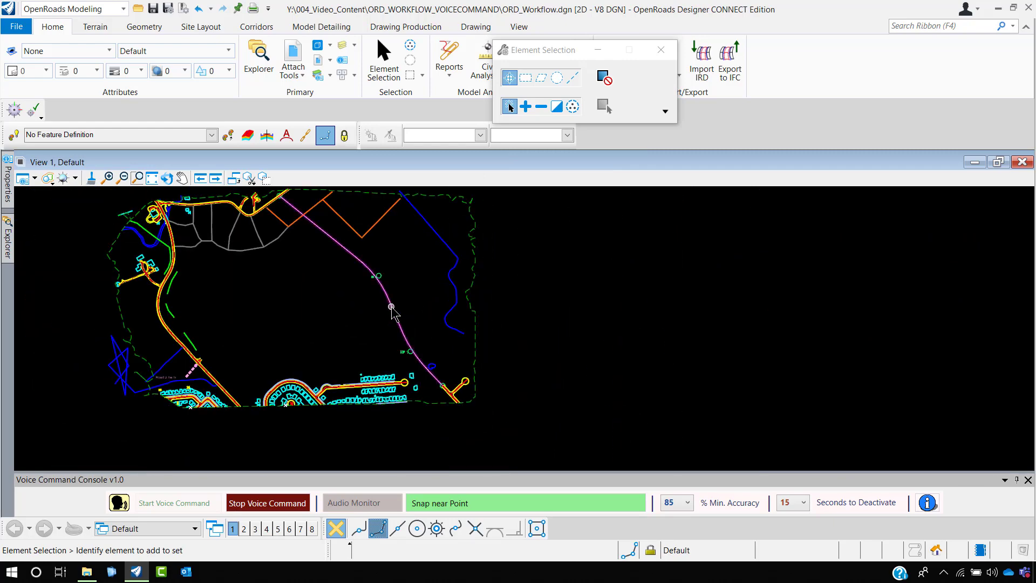
- Select Geom_Baseline and review its properties as a 1036 m complex element
left_click(392, 307)
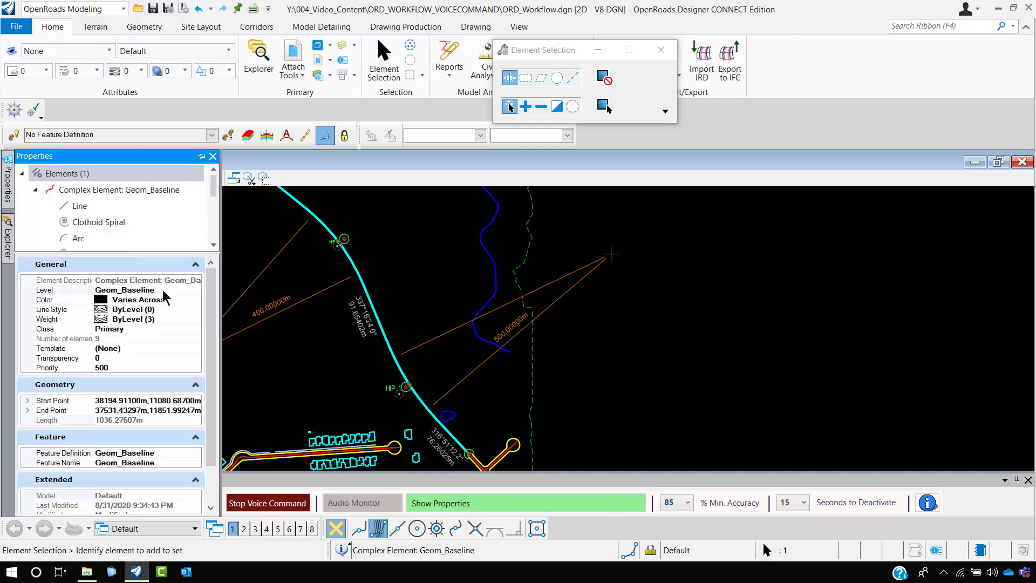
scroll("down", 3)
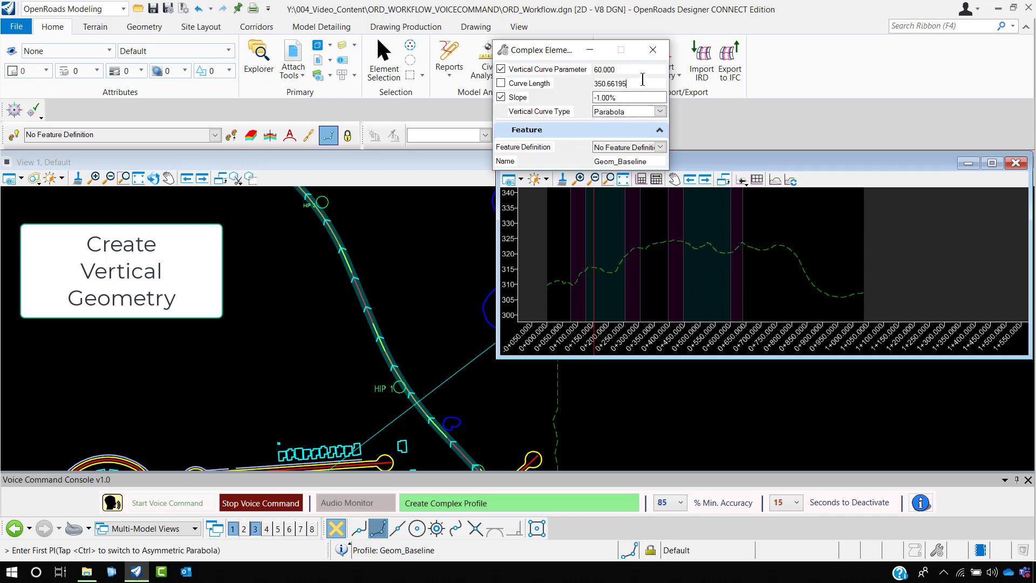
- Draw the Geom_Baseline vertical alignment by VPI with parabolic curves over the terrain
type("200")
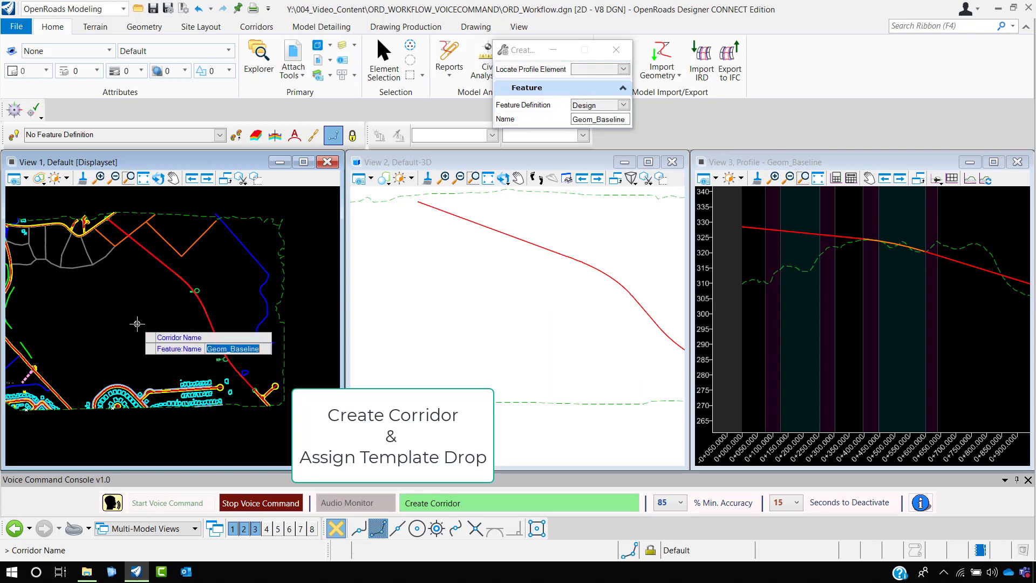
- Create a corridor on Geom_Baseline and drop the rural 2-lane template every 20 m, start to end
type("Corr")
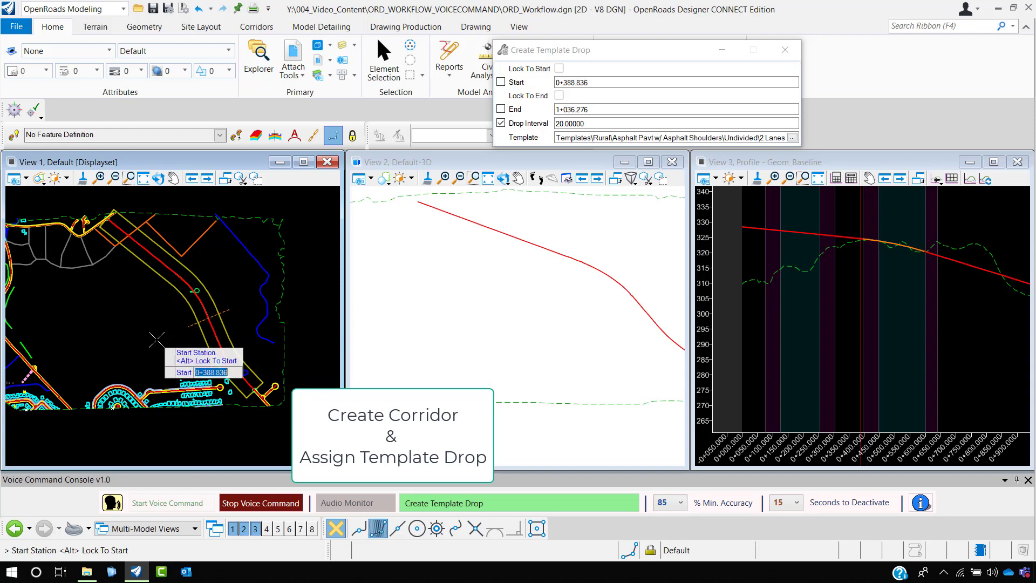
left_click(559, 68)
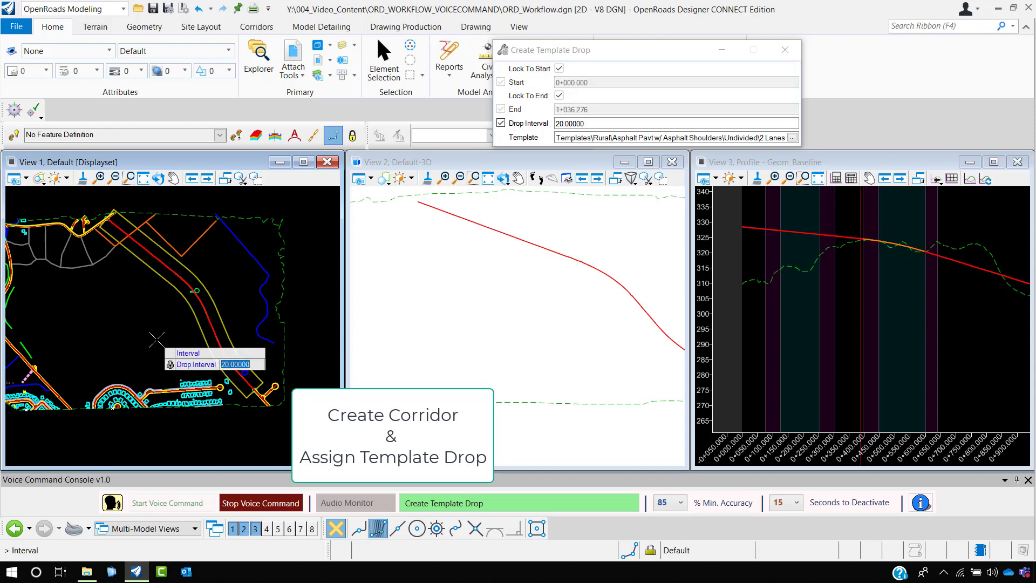
mouse_move(159, 339)
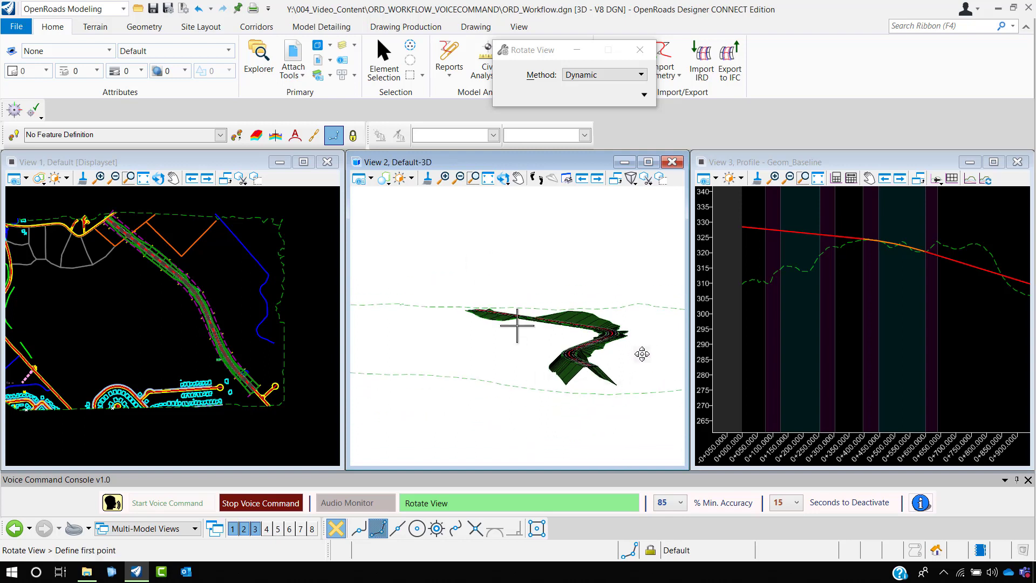
- Process the corridor and orbit the 3D view to inspect the new road surface
left_click(638, 50)
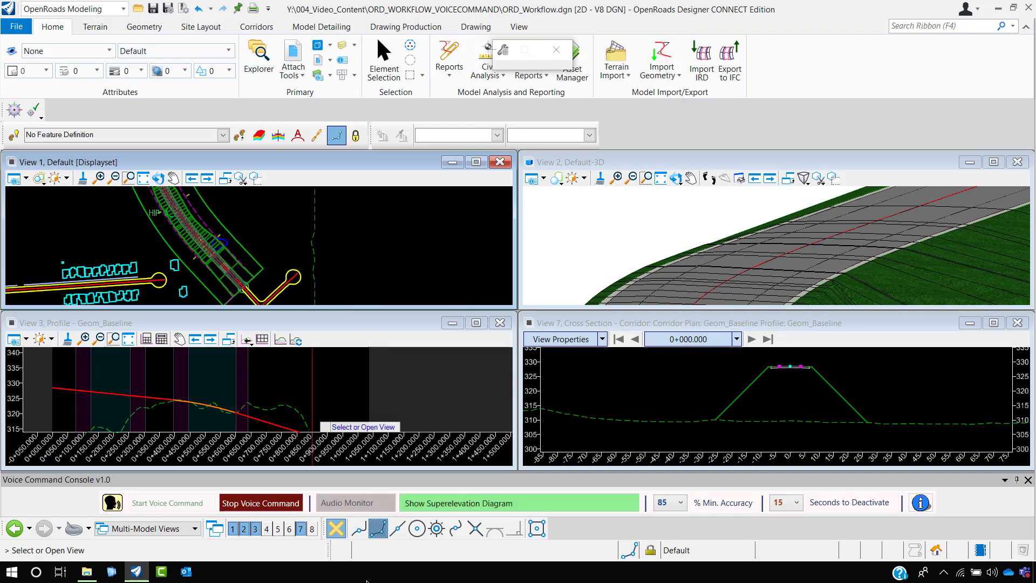
- Place the Geom_Baseline superelevation diagram in View 8
left_click(312, 528)
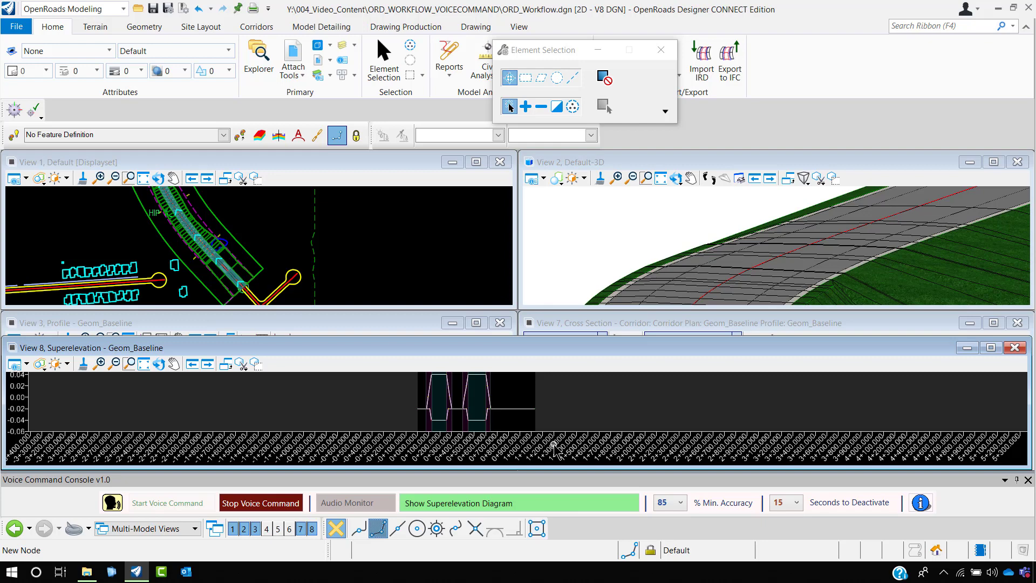
left_click(300, 528)
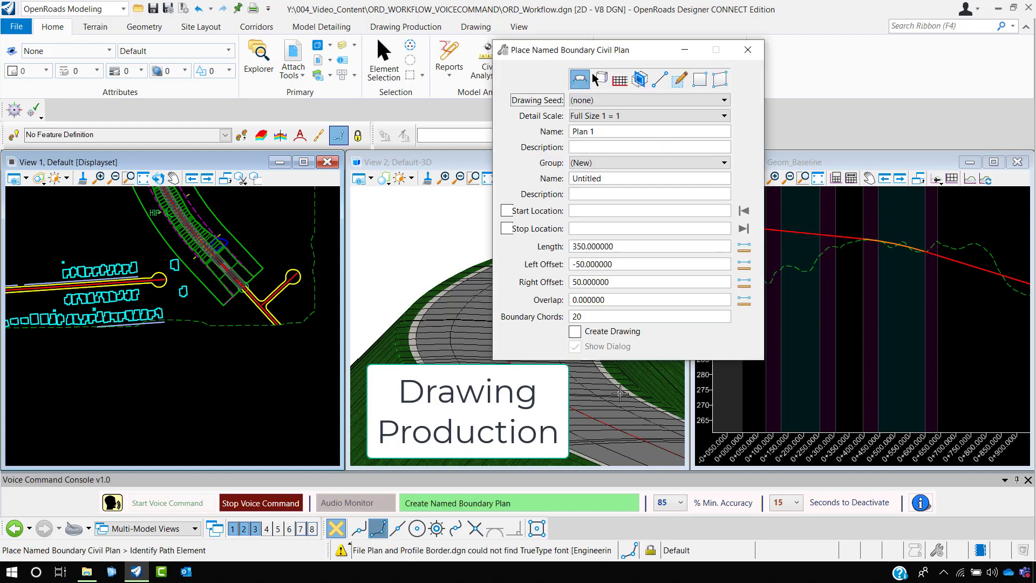
- Pick Geom_Baseline as the path for the 350 m plan named boundaries
left_click(649, 131)
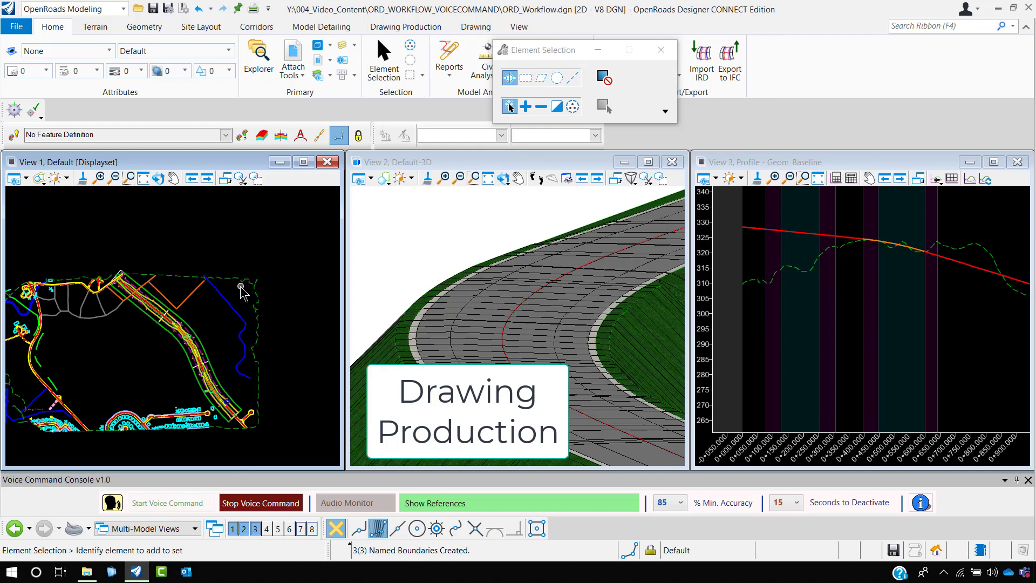
mouse_move(771, 219)
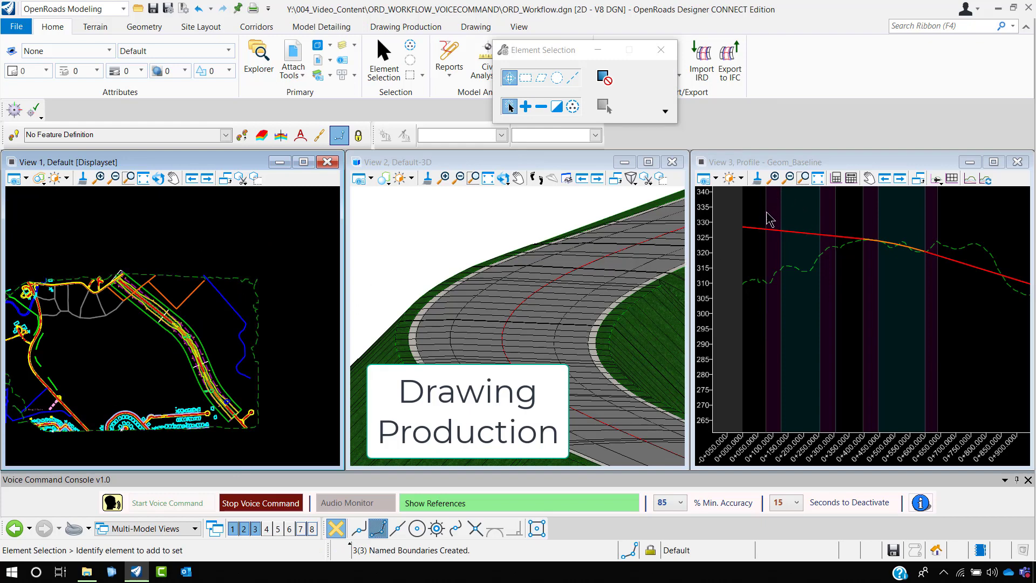
mouse_move(769, 236)
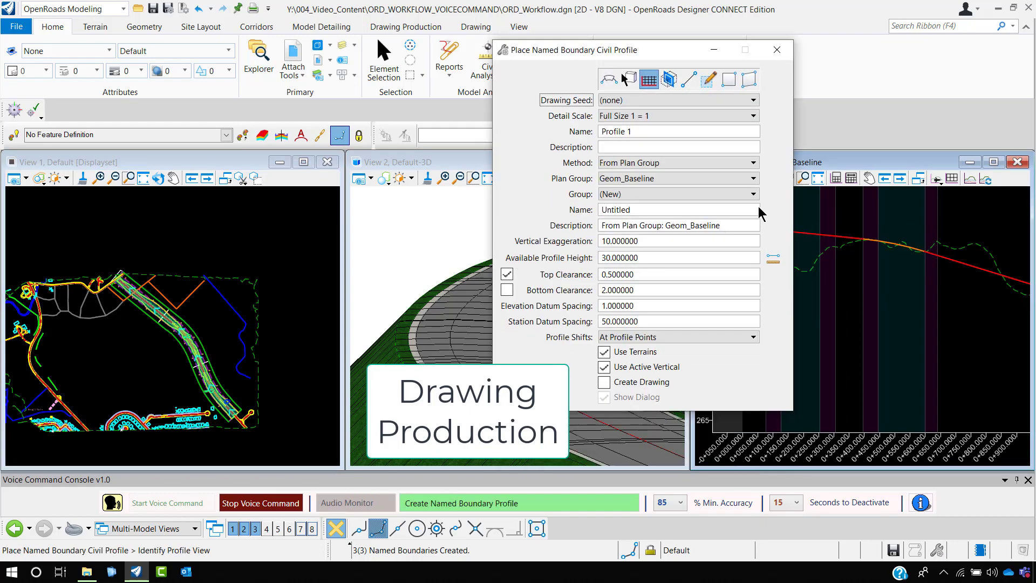
mouse_move(653, 319)
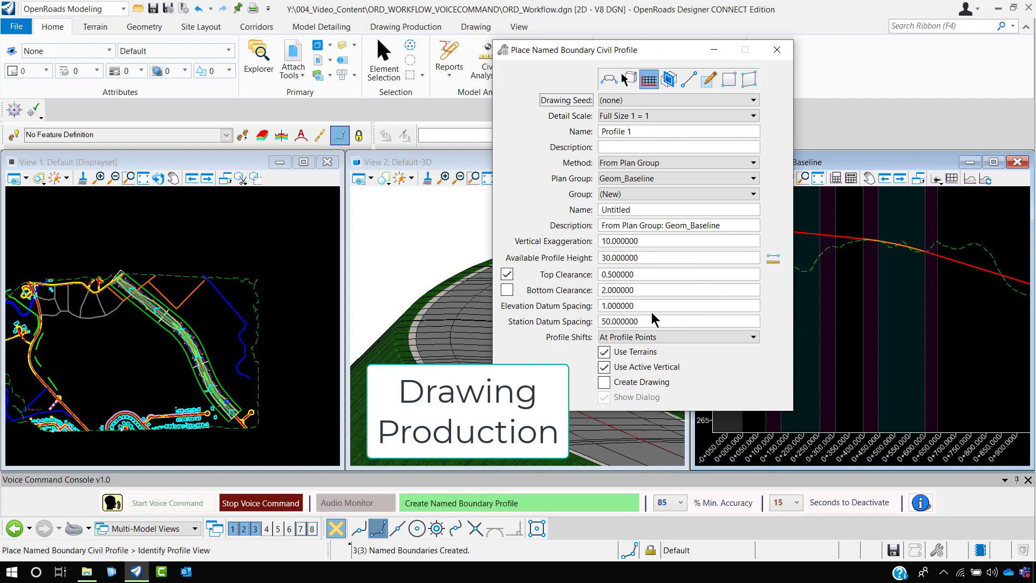
- Name the profile boundary 'Profile' and derive it from the Geom_Baseline plan group
left_click(677, 163)
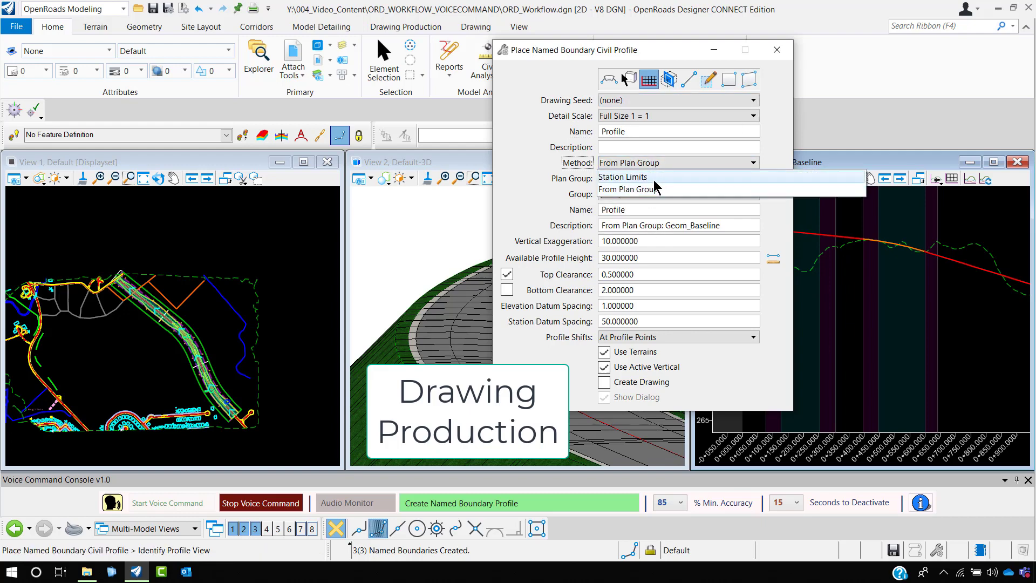
left_click(675, 178)
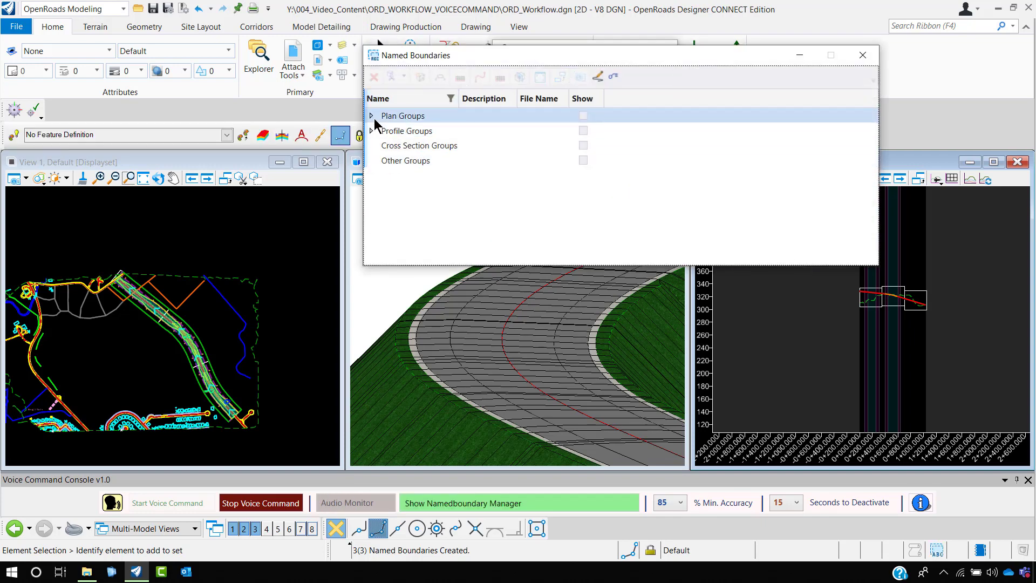
- Review the Geom_Baseline plan group boundaries, then close the Named Boundaries manager
left_click(370, 115)
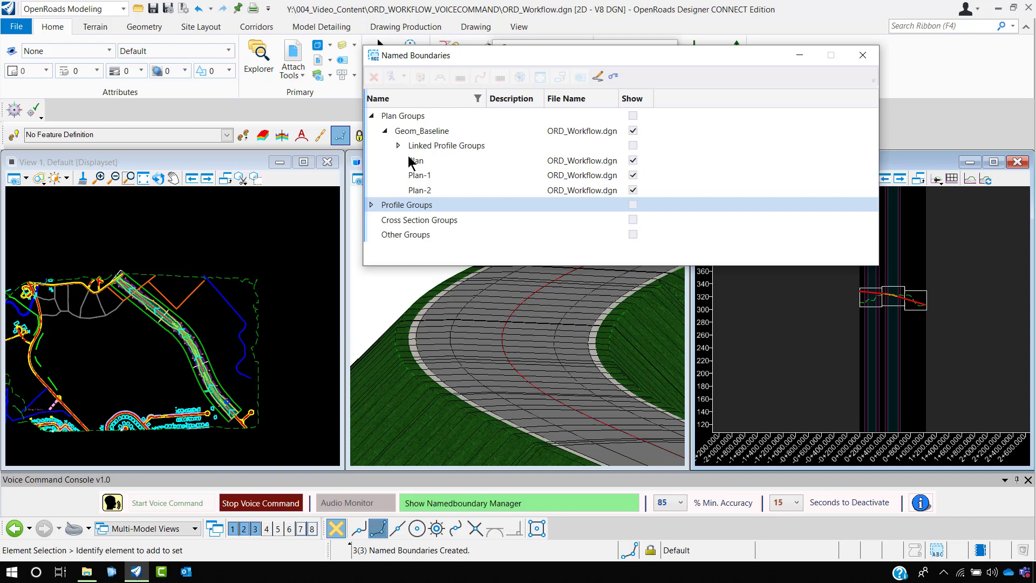
right_click(446, 146)
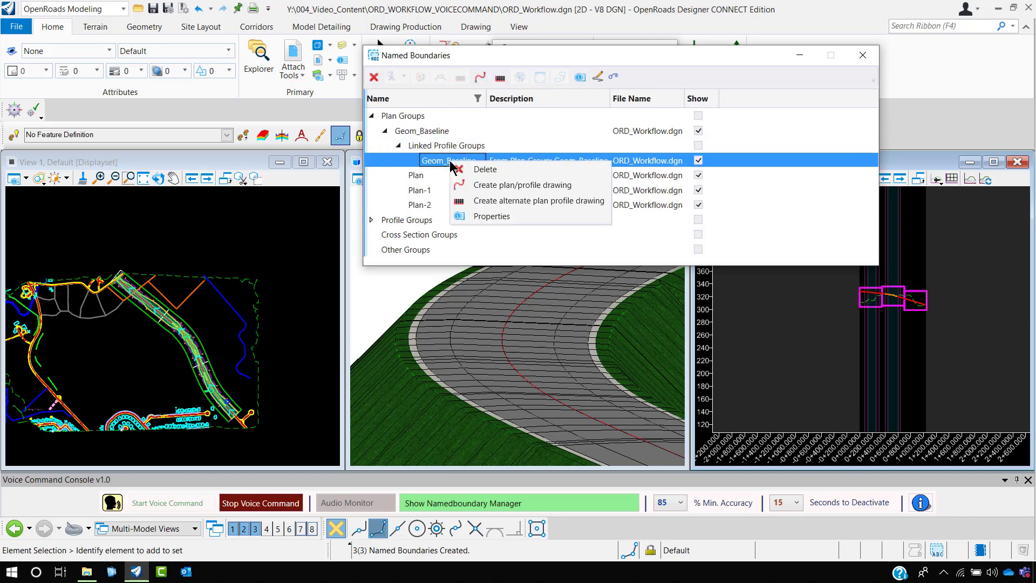
mouse_move(486, 169)
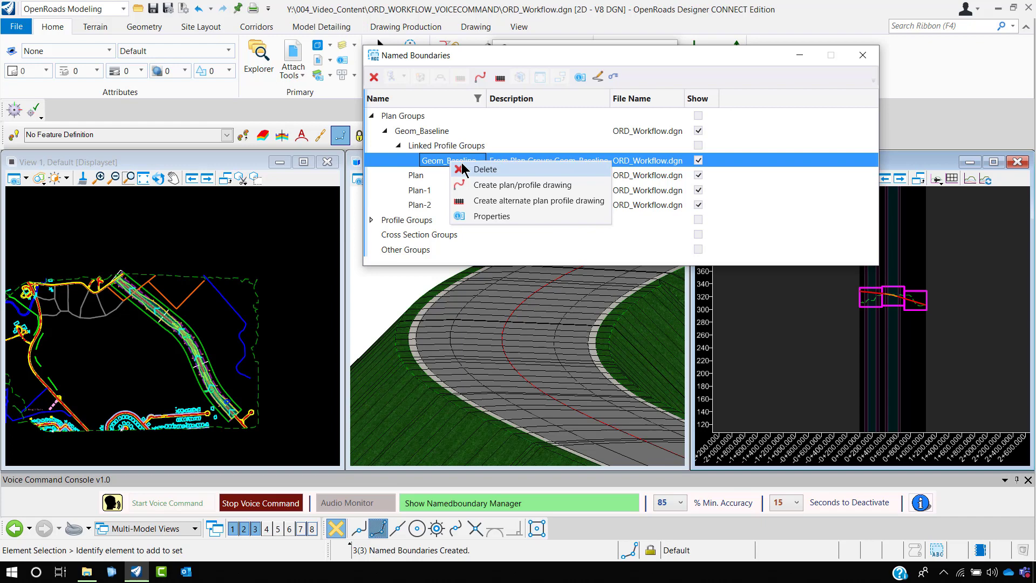
mouse_move(862, 55)
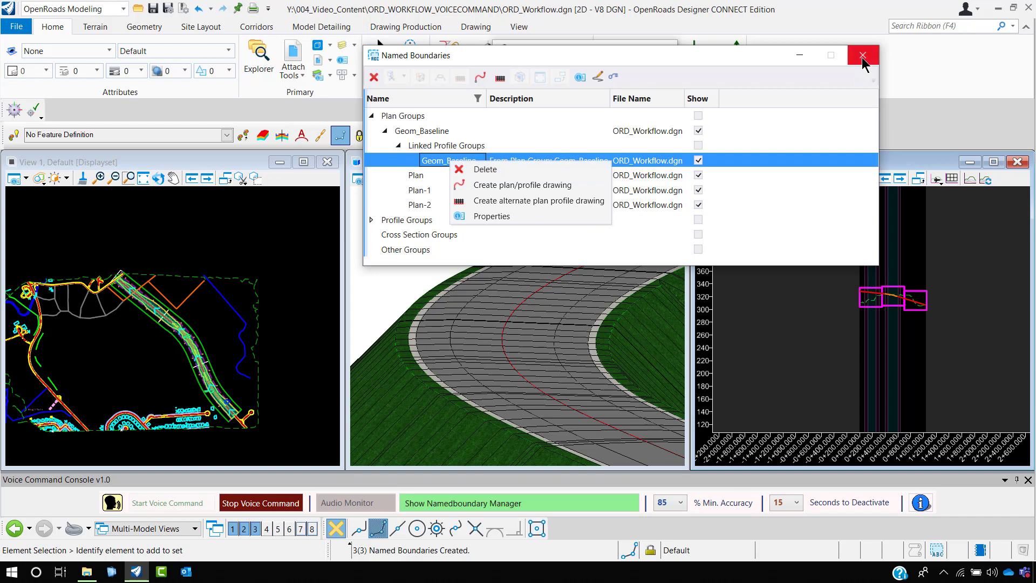
left_click(862, 55)
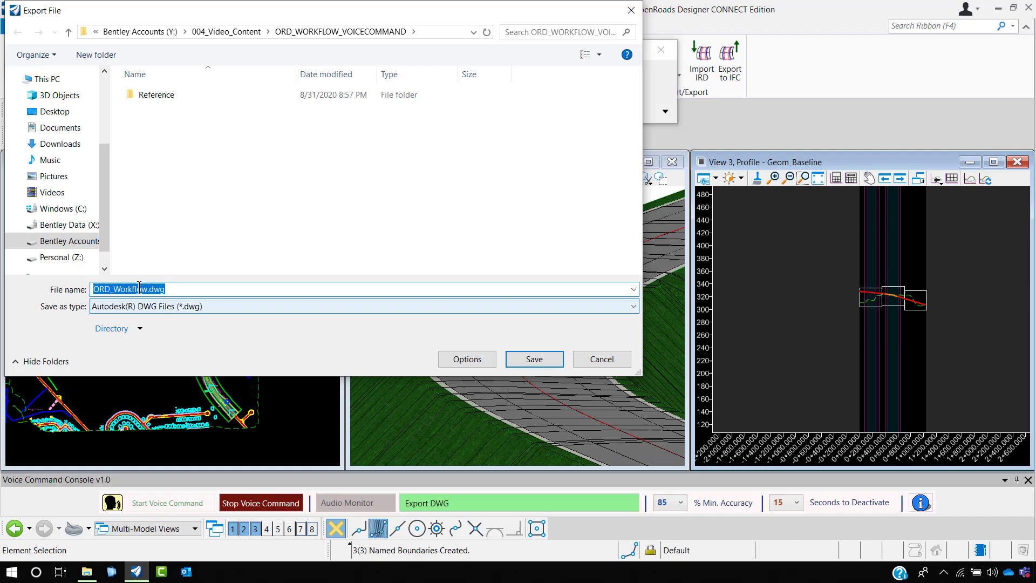
- Save the export as ORD_Workflow.dwg in Autodesk DWG format
left_click(534, 358)
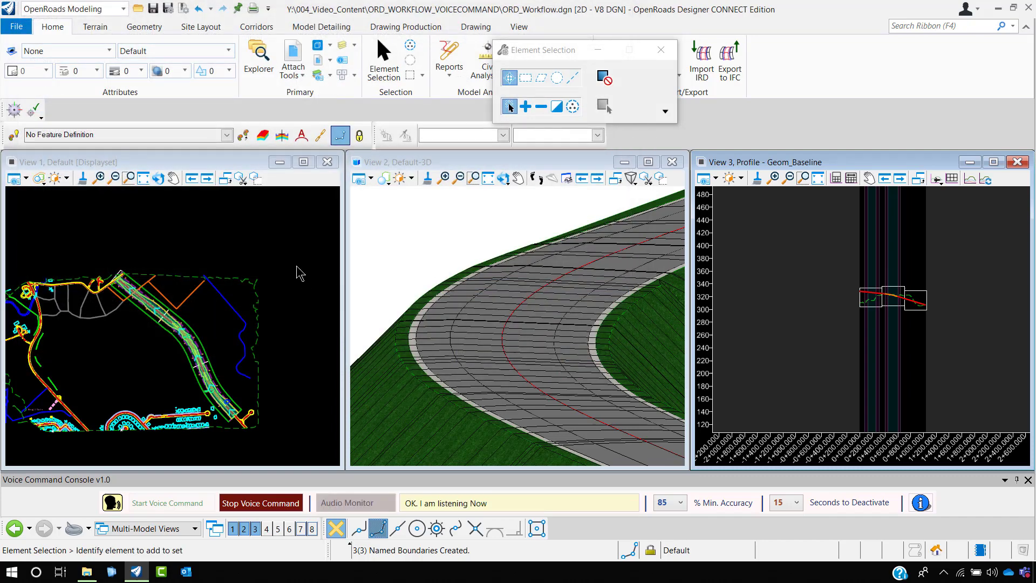
- Stop voice command listening in the Voice Command Console
left_click(260, 503)
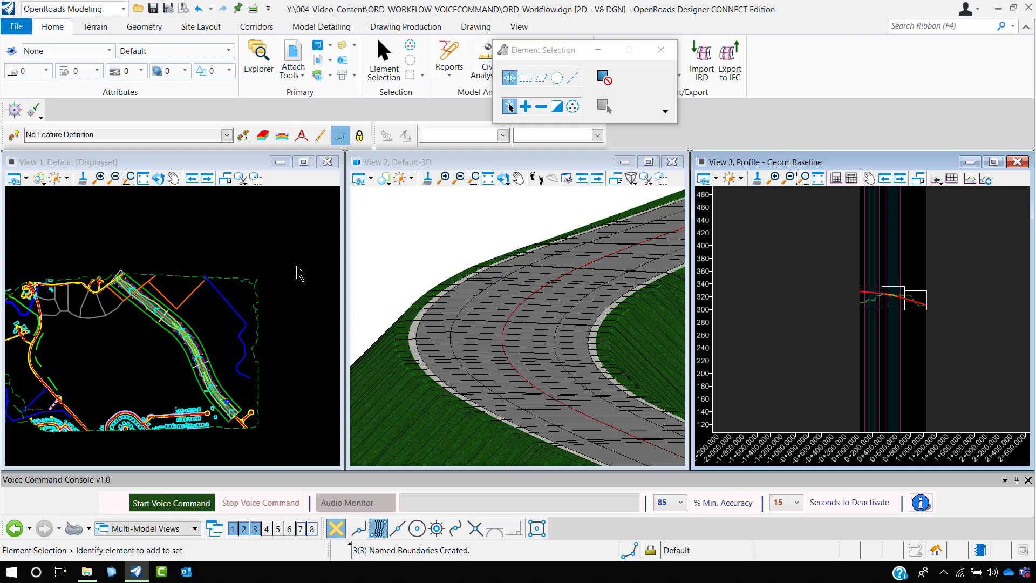
mouse_move(297, 273)
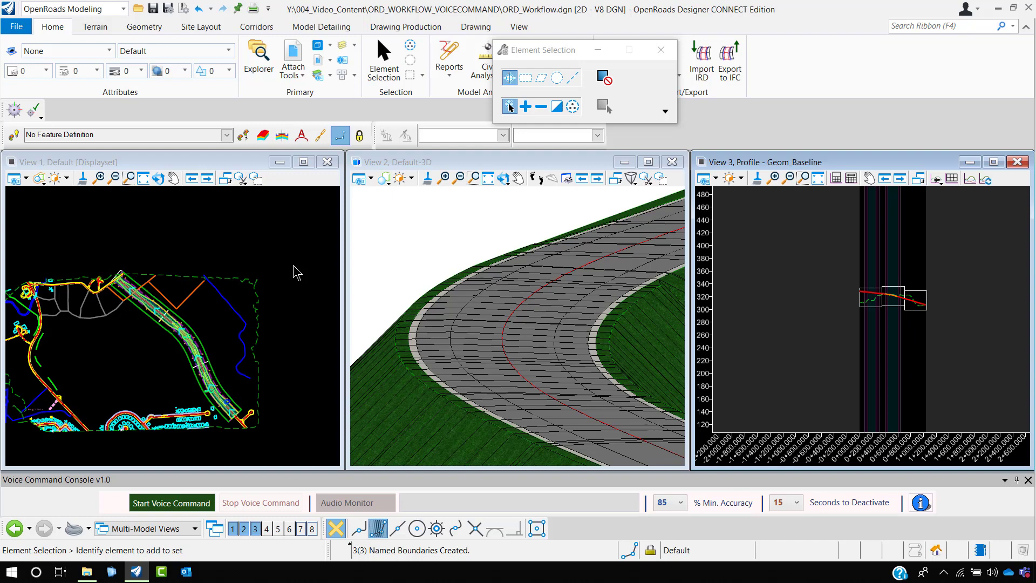